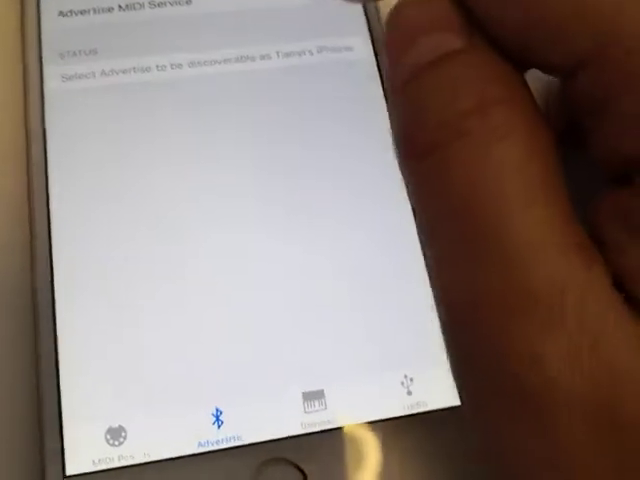
Switch on Advertise MIDI Service so the iPhone begins registering as a Bluetooth MIDI device.
click(344, 8)
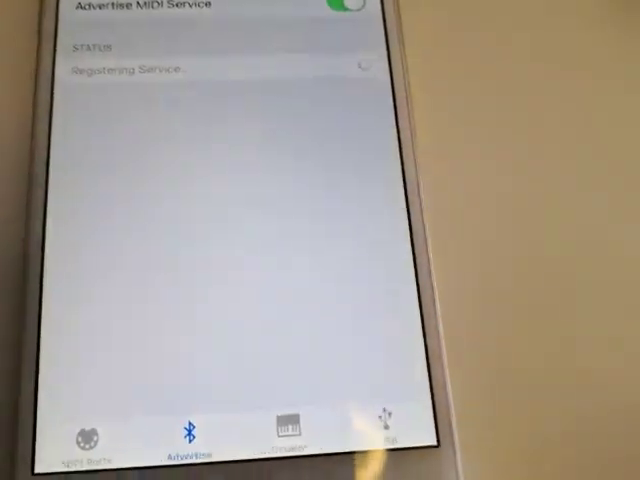